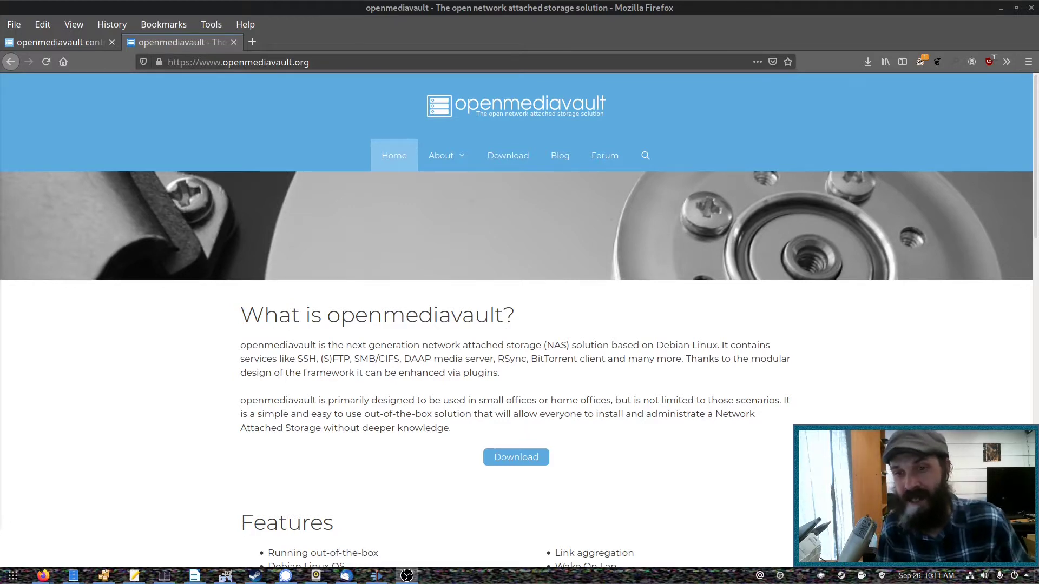
- Switch to the control panel dashboard and scroll through its services and system info
scroll("down", 3)
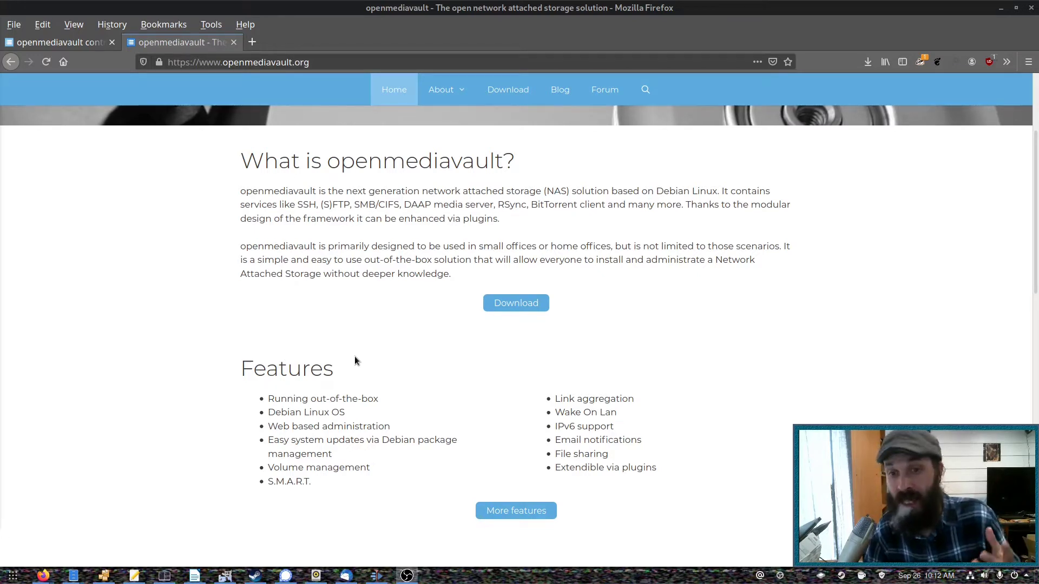
mouse_move(363, 344)
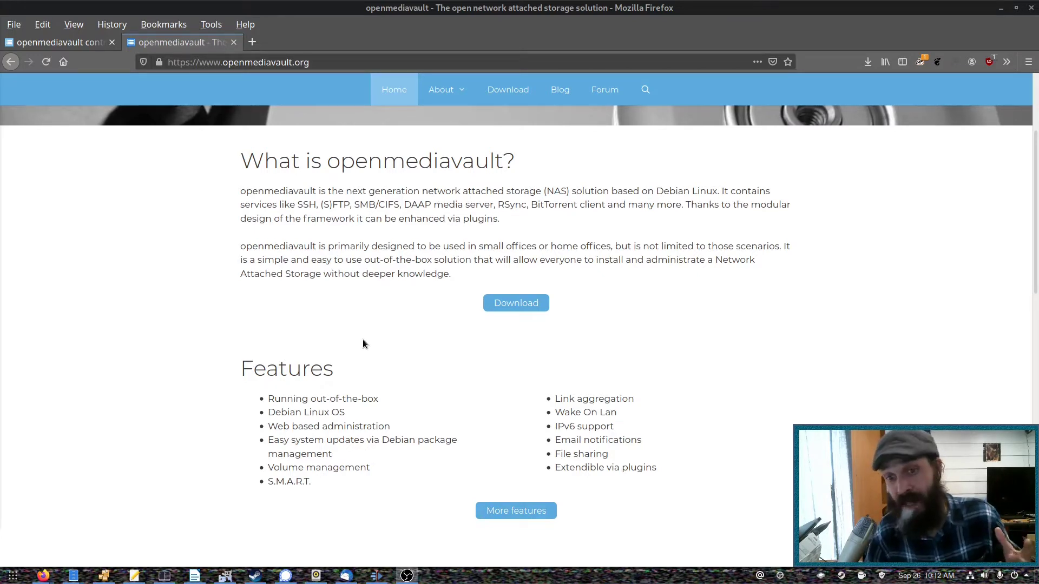
mouse_move(78, 122)
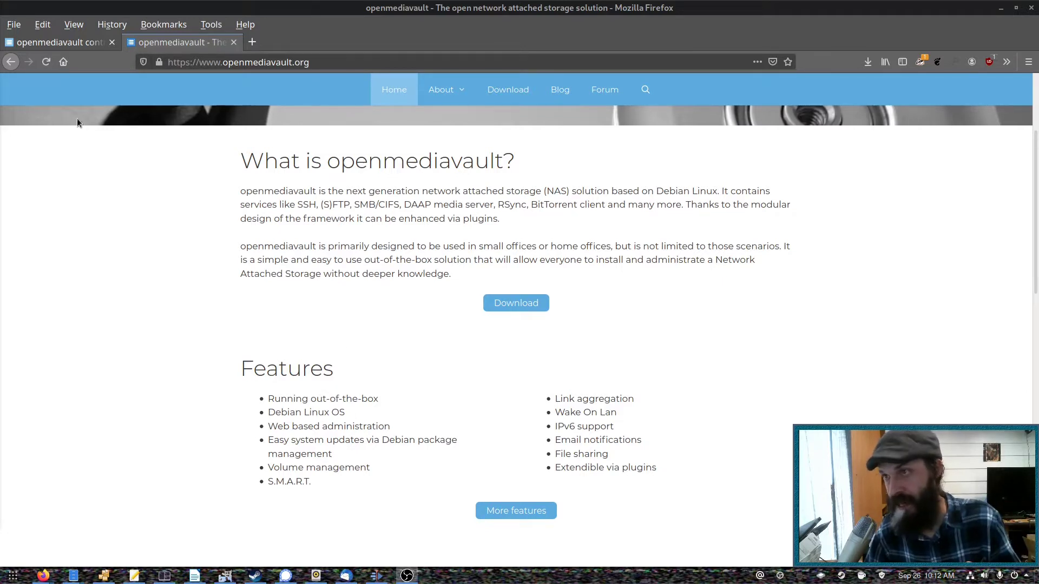
left_click(56, 42)
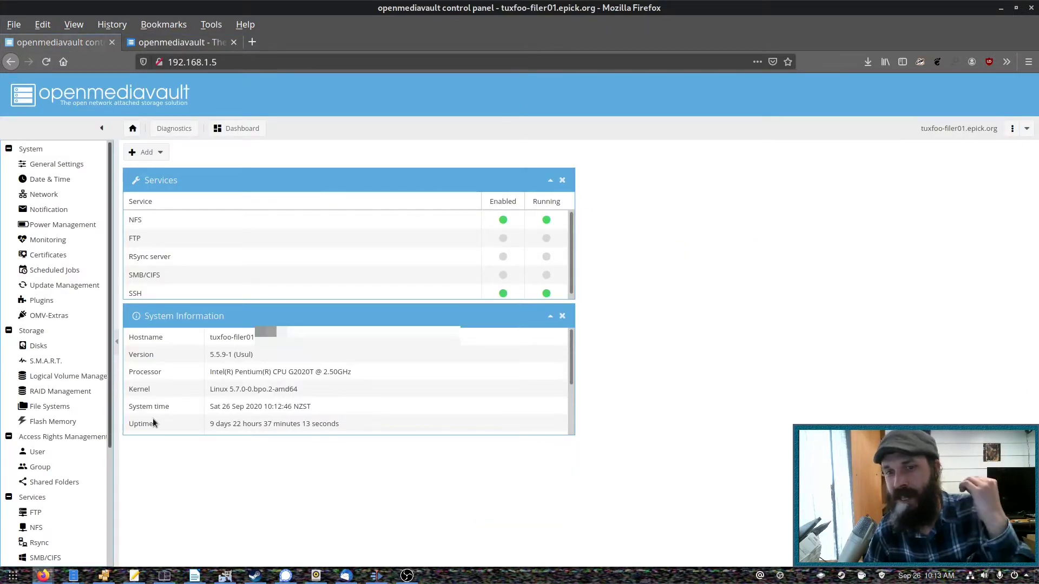
mouse_move(489, 338)
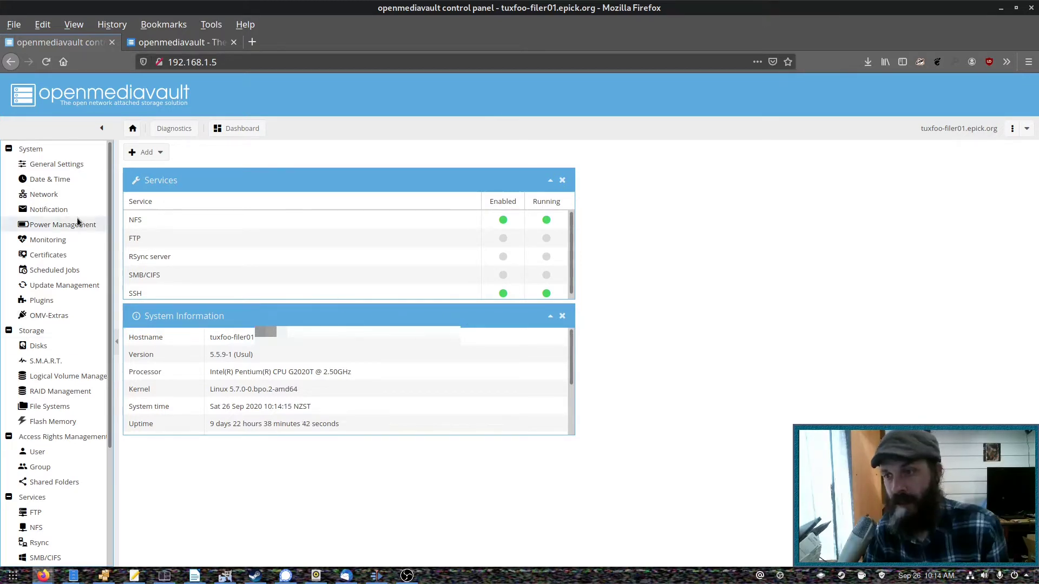
mouse_move(48, 239)
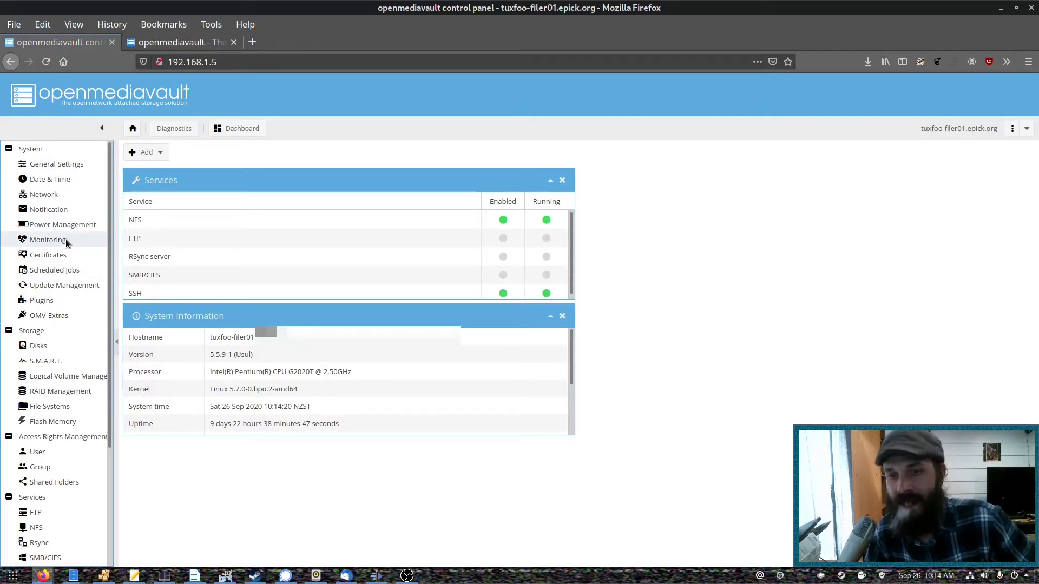
scroll("down", 3)
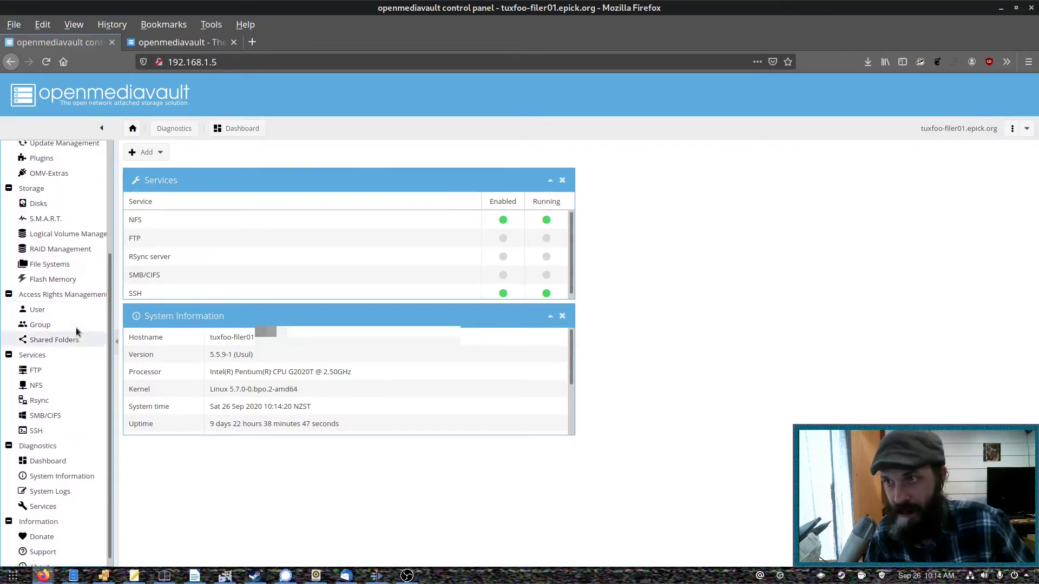
scroll("up", 3)
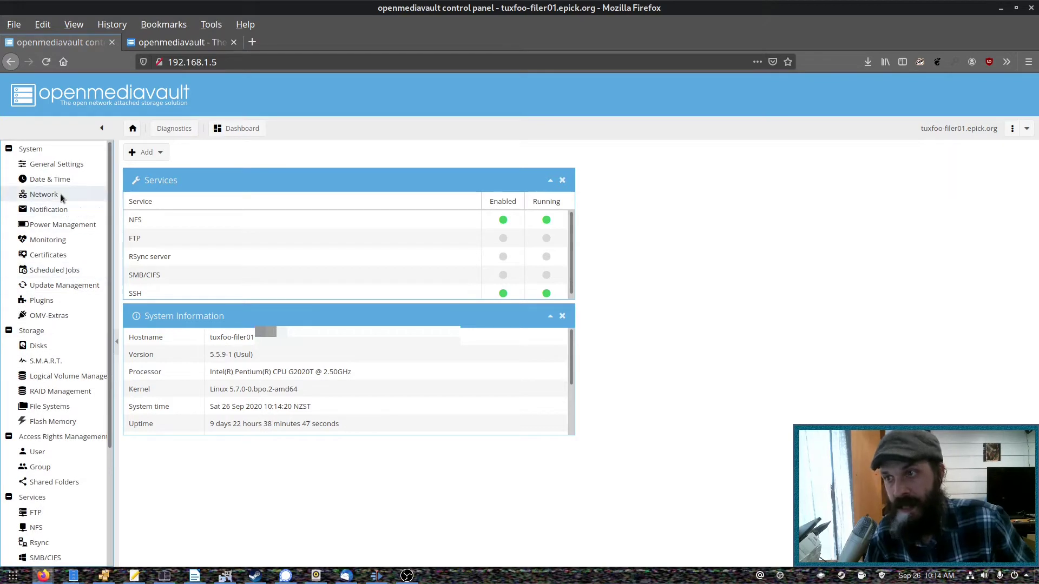
mouse_move(63, 209)
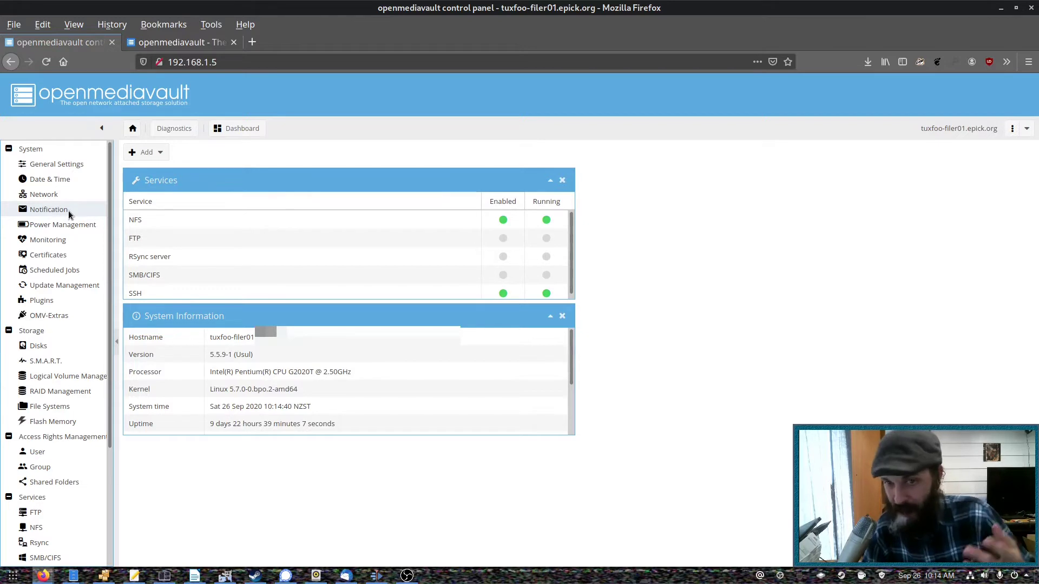
mouse_move(78, 209)
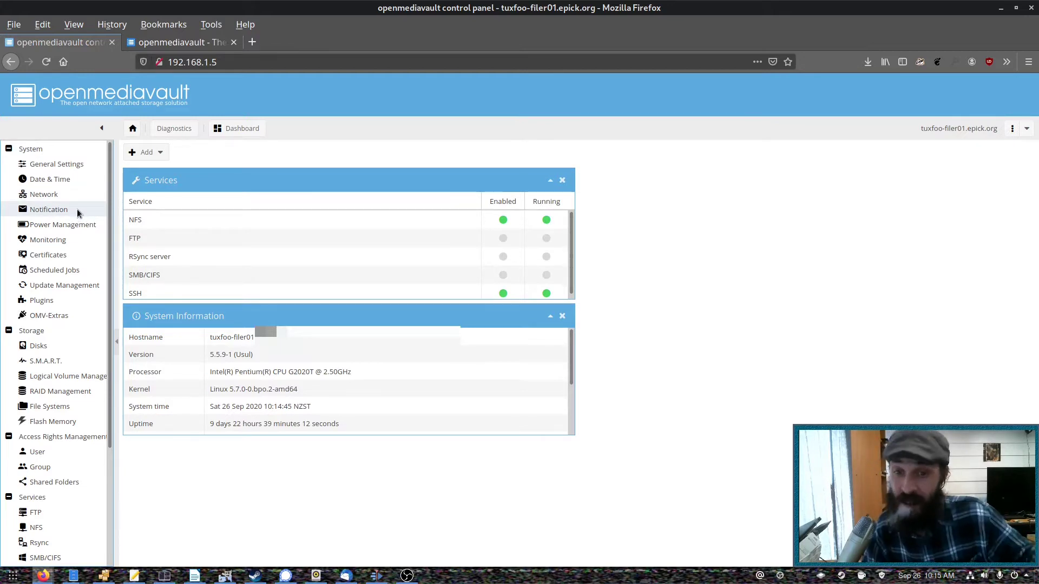
mouse_move(85, 225)
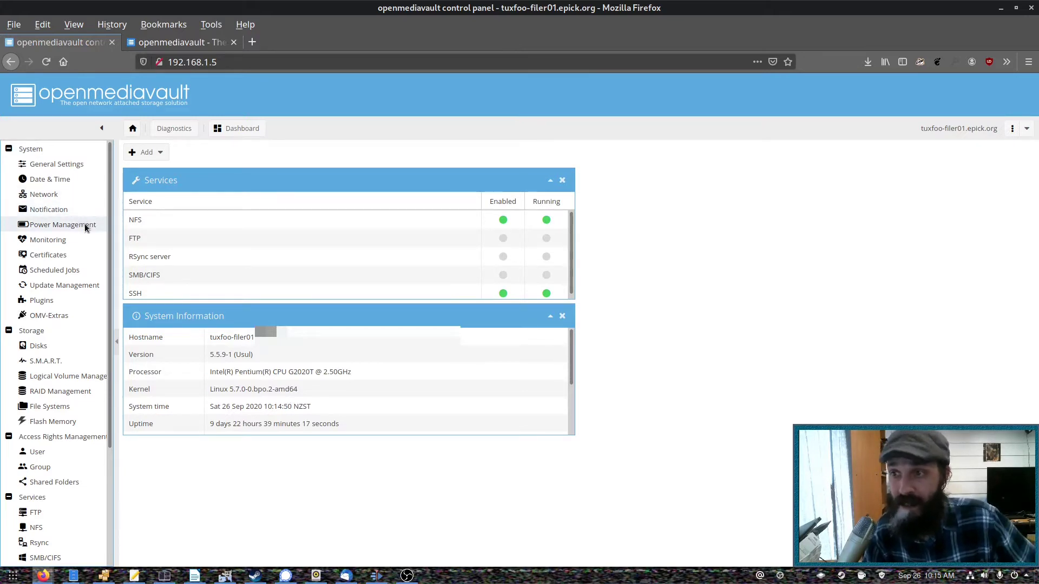
mouse_move(64, 285)
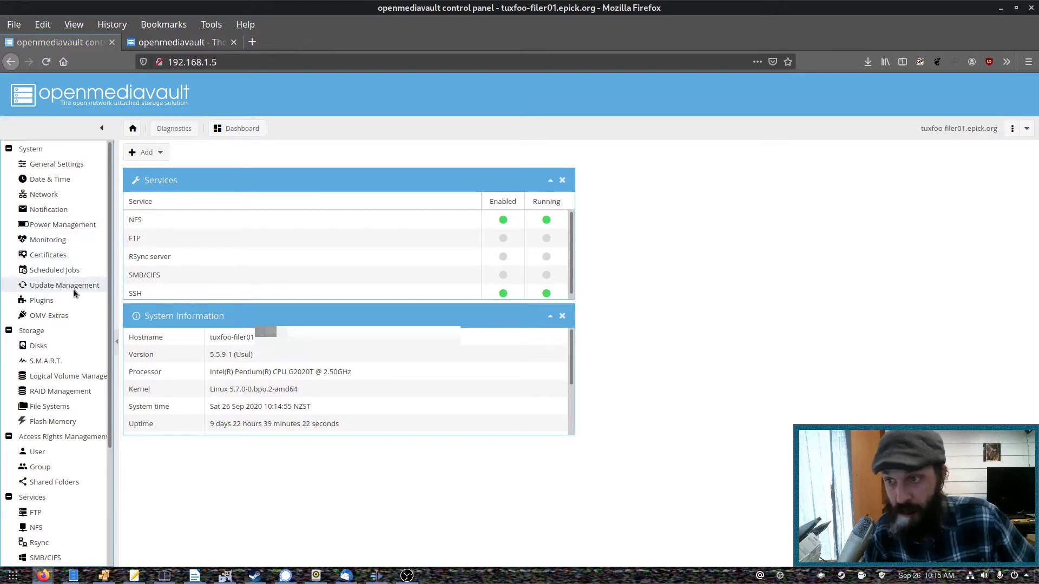
mouse_move(54, 270)
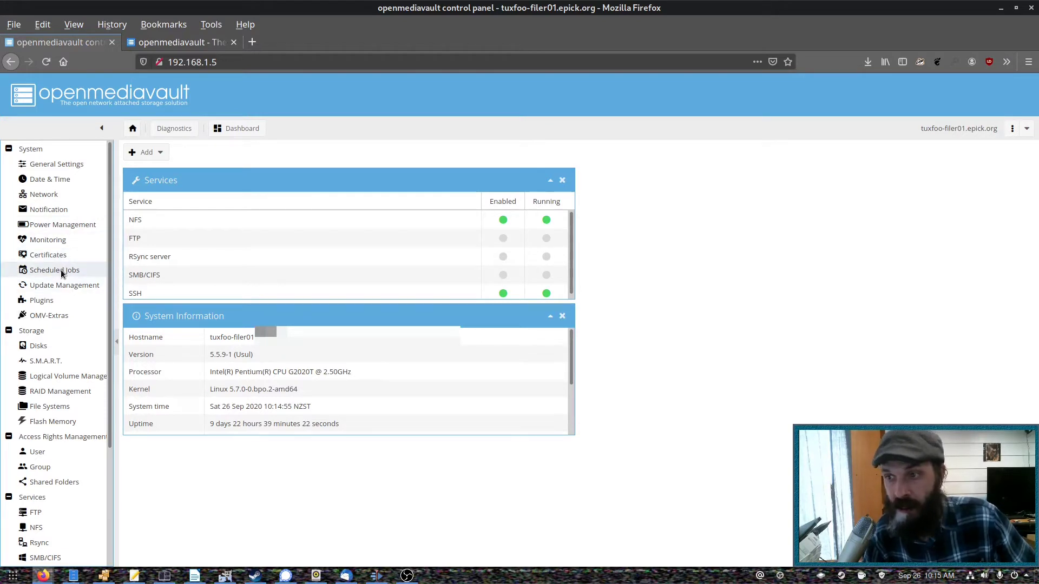
mouse_move(64, 290)
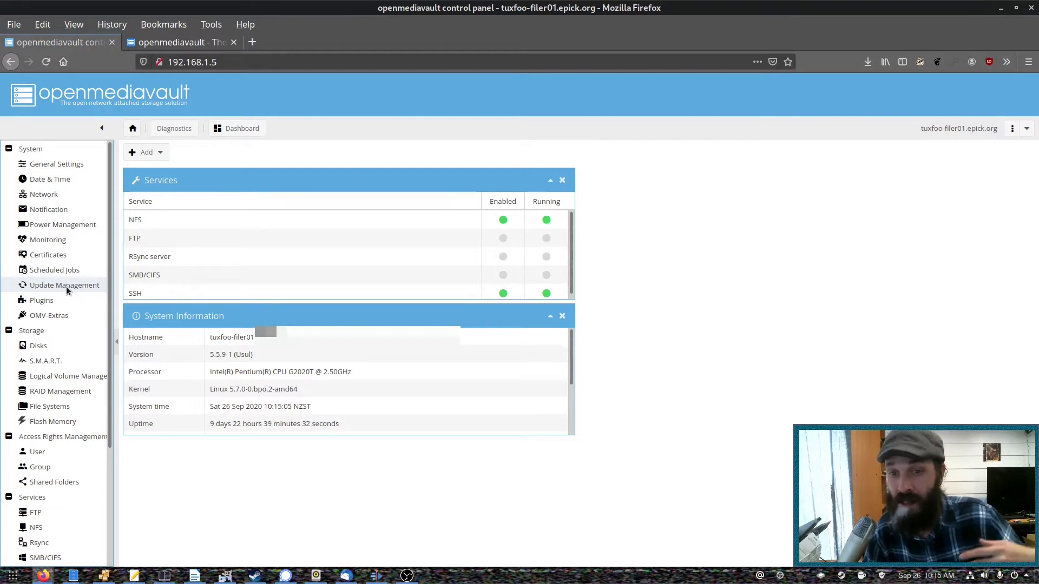
mouse_move(65, 315)
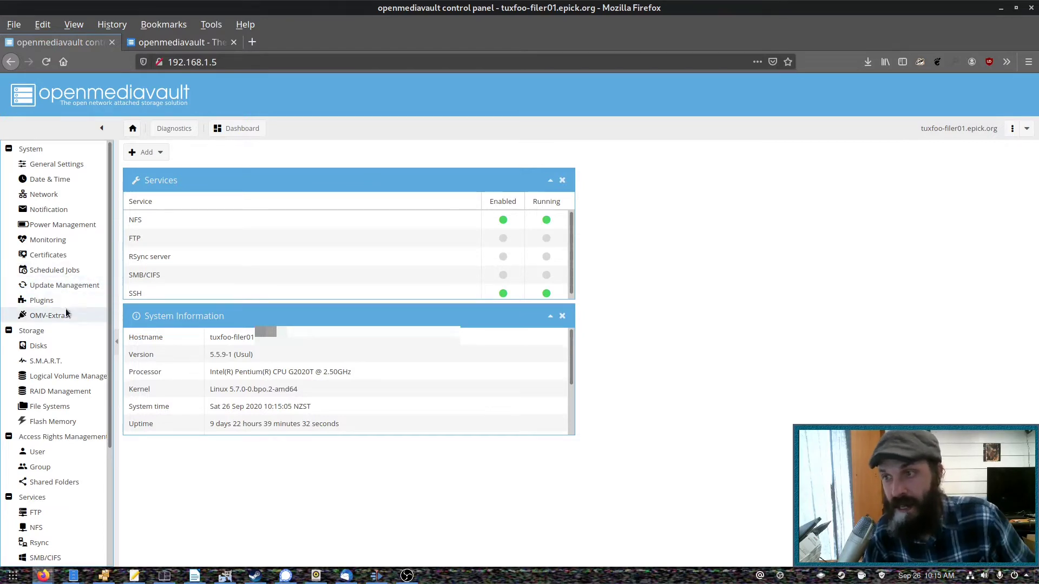
- Browse the Plugins list down to the Backup section with borgbackup, rsnapshot and usbbackup
left_click(41, 300)
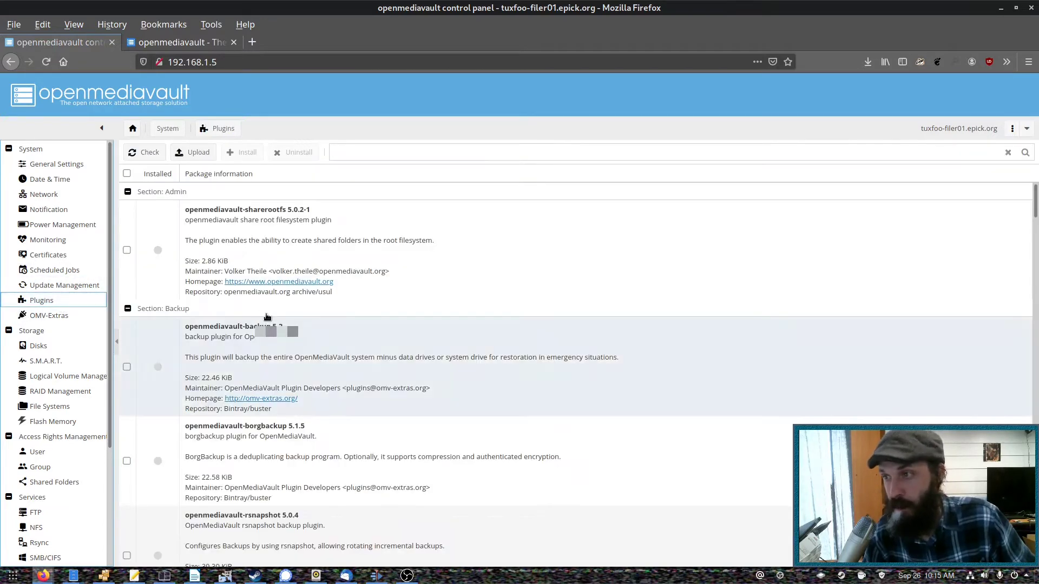
scroll("down", 3)
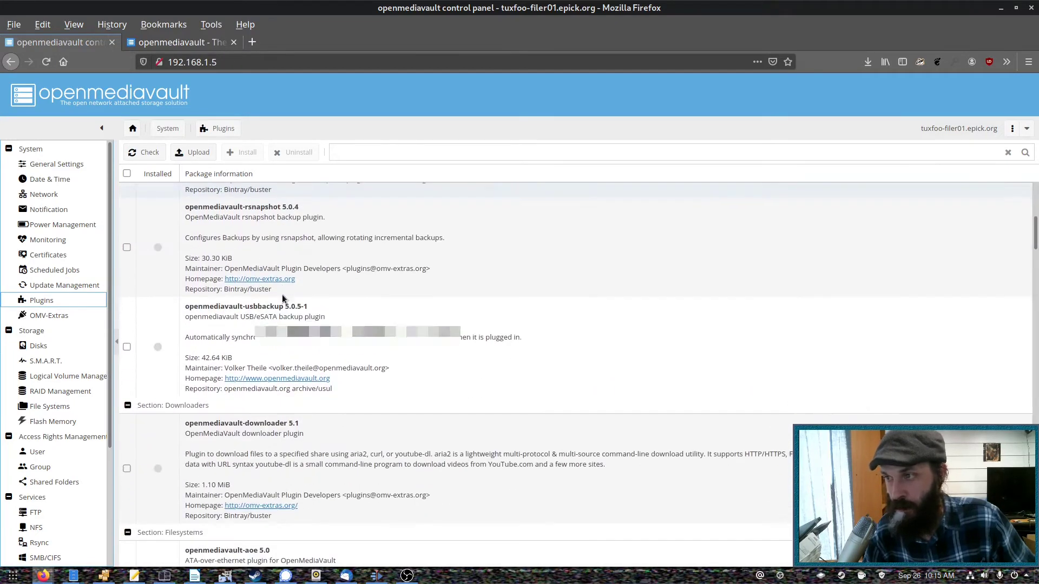
scroll("down", 3)
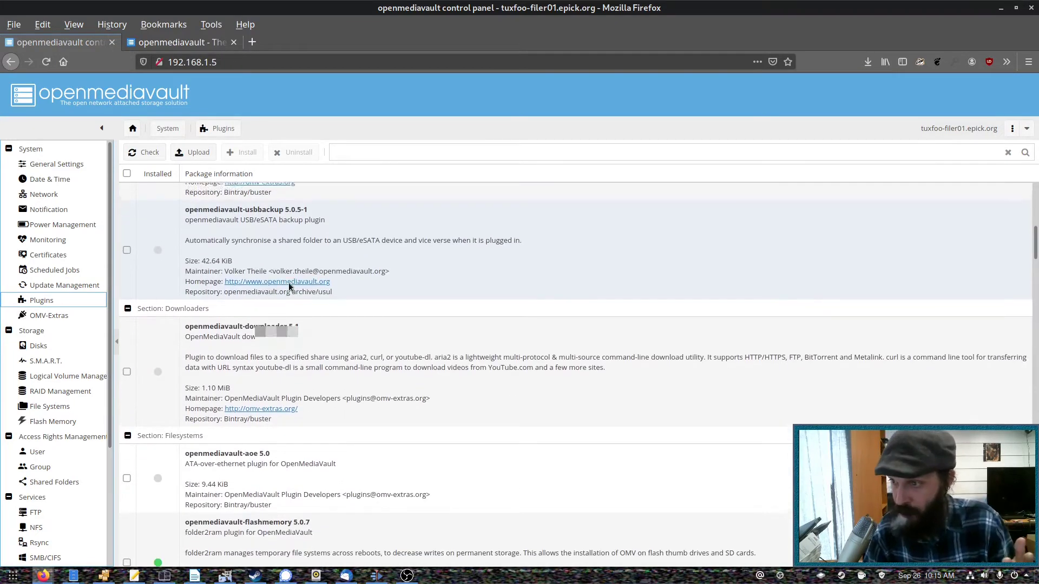
scroll("down", 3)
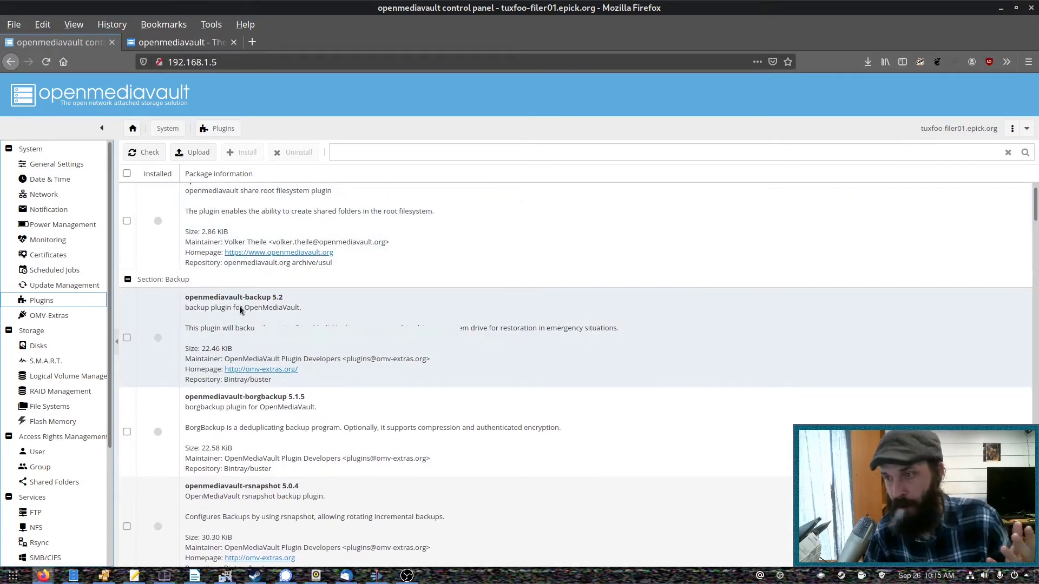
scroll("down", 3)
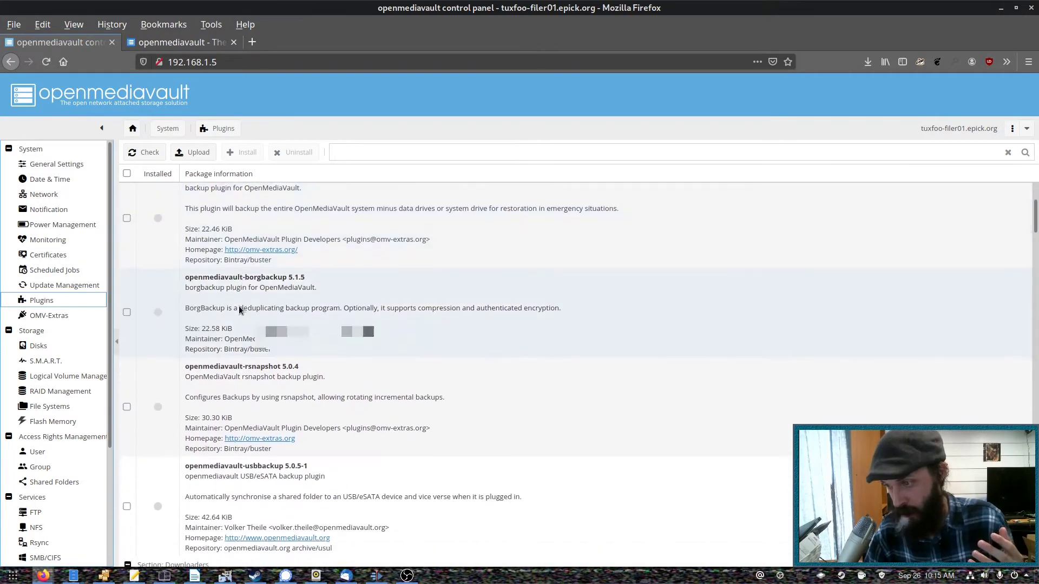
scroll("down", 3)
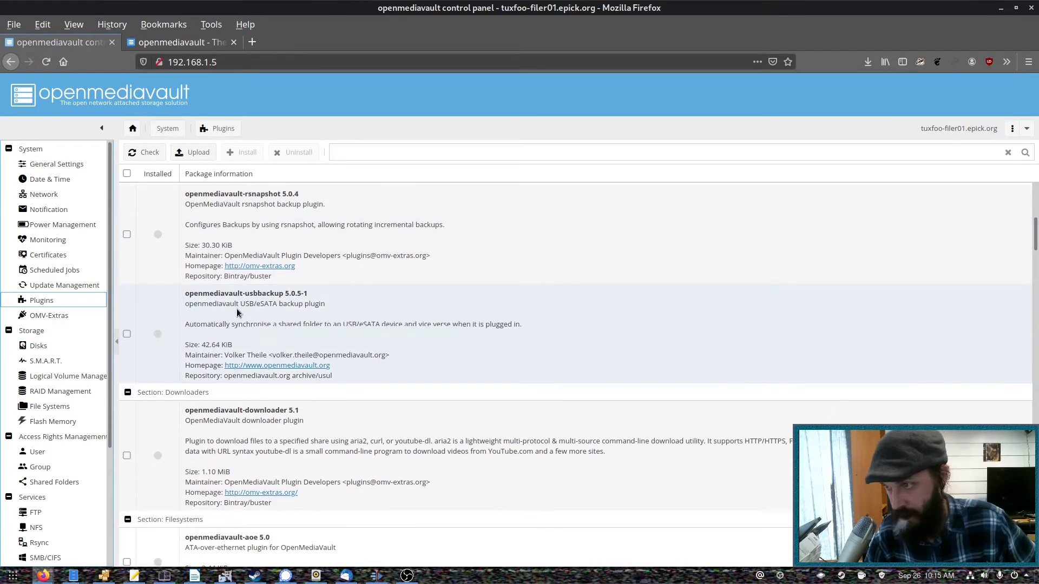
scroll("down", 3)
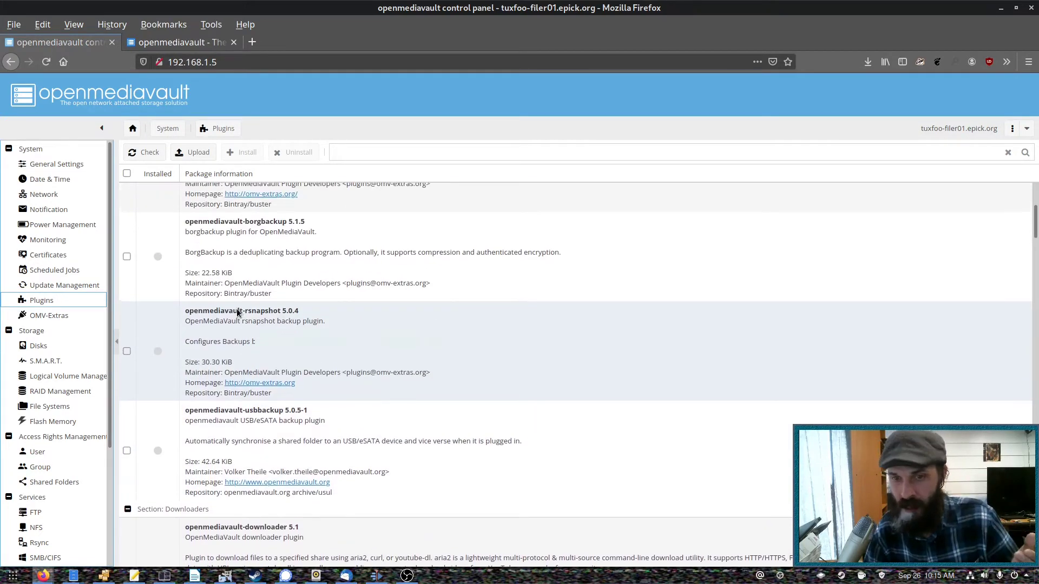
mouse_move(235, 361)
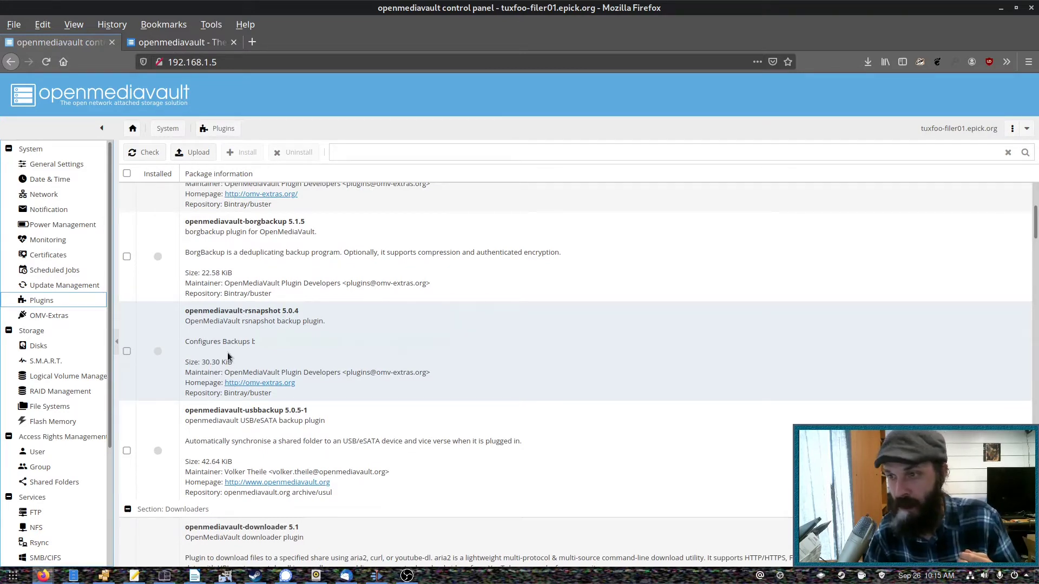
mouse_move(169, 352)
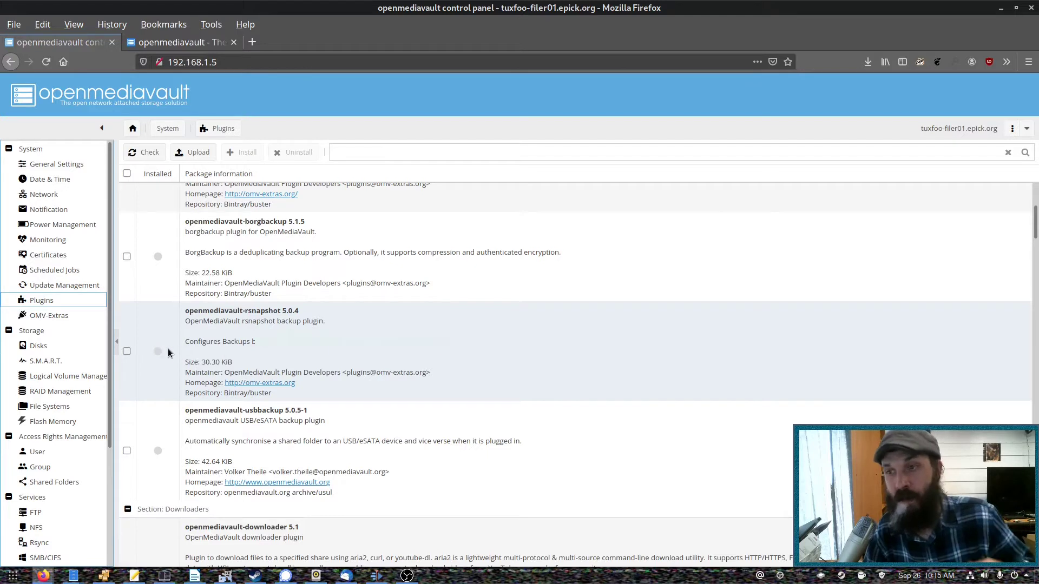
- Show the OMV-Extras Docker settings and highlight Portainer in the install notes
left_click(49, 314)
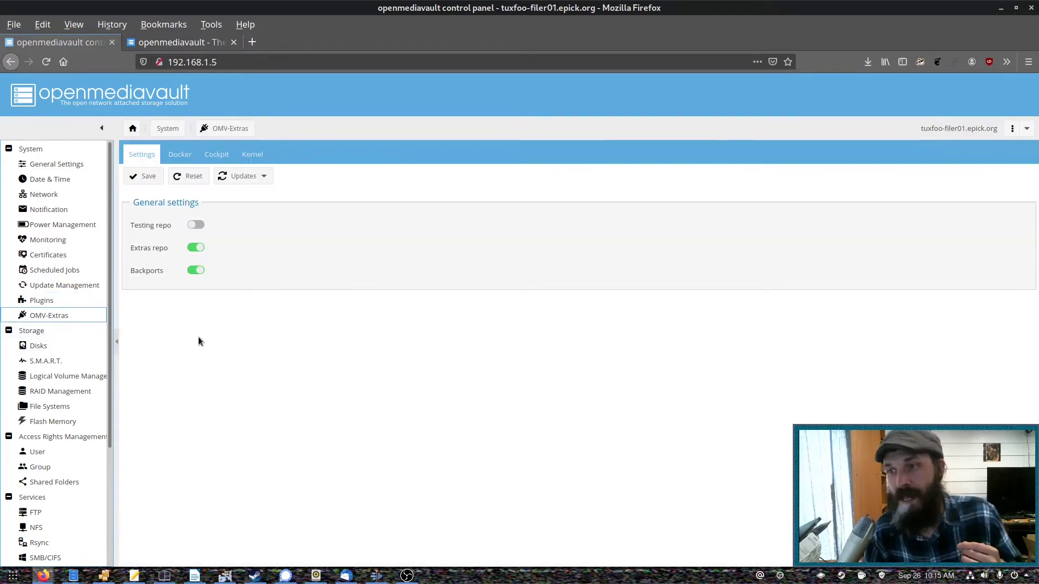
mouse_move(201, 301)
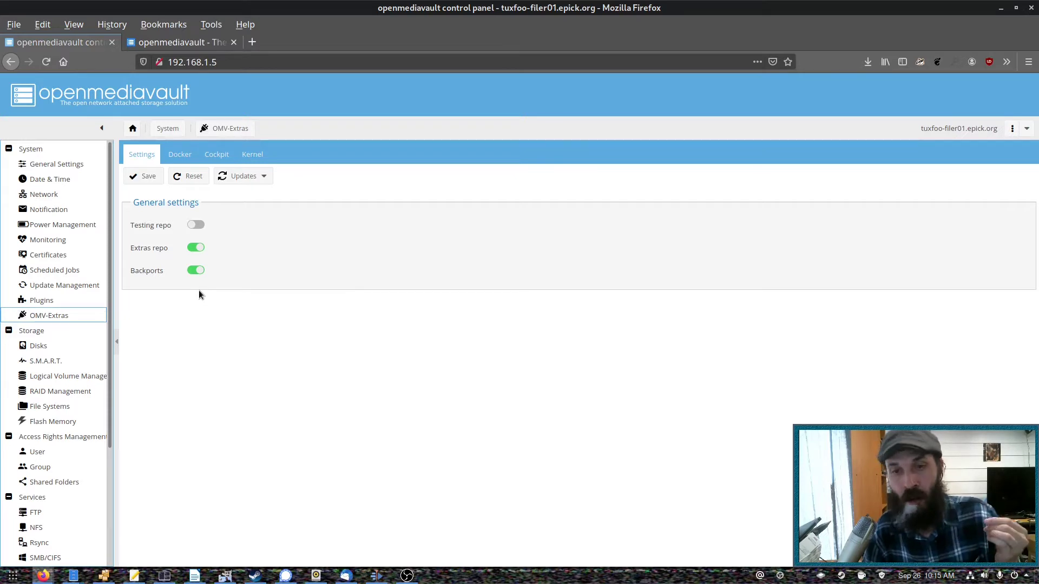
mouse_move(204, 220)
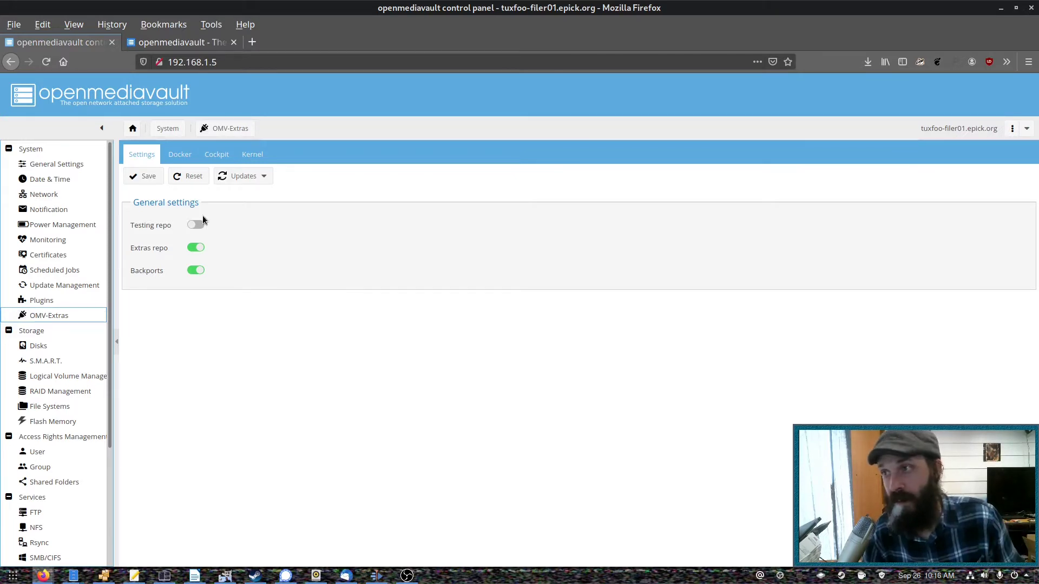
mouse_move(179, 153)
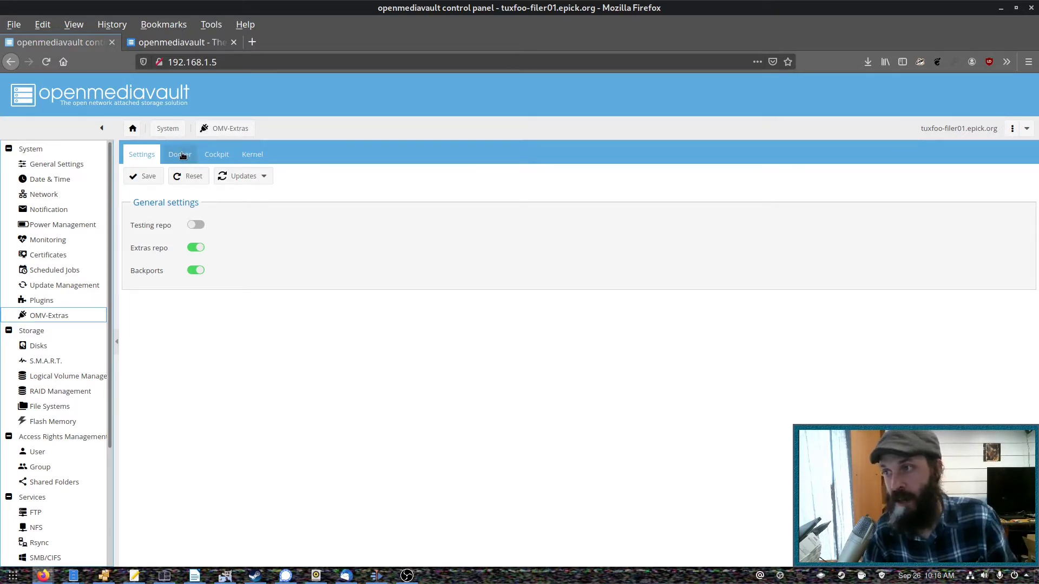
left_click(179, 154)
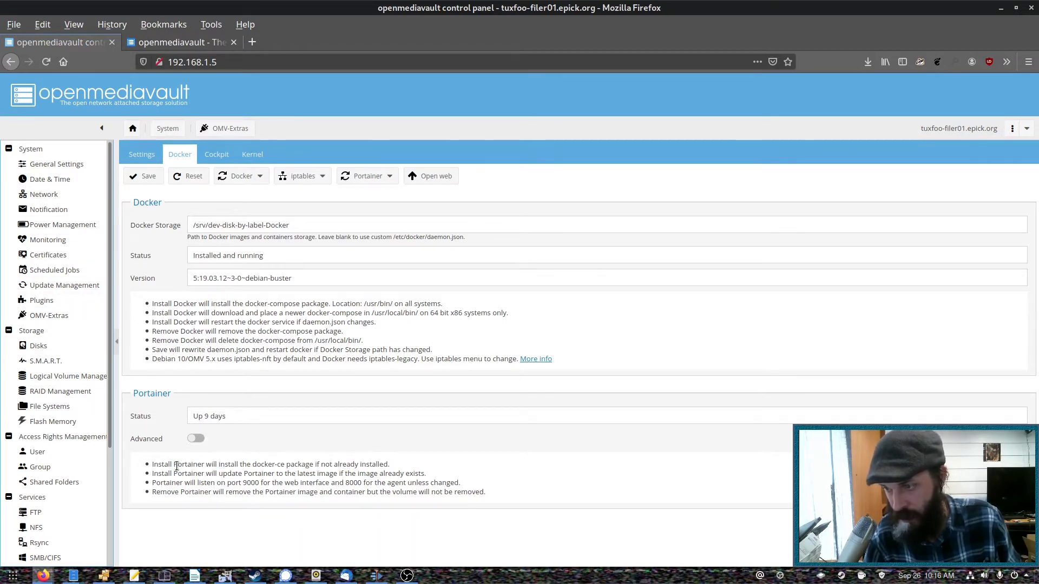
double_click(188, 465)
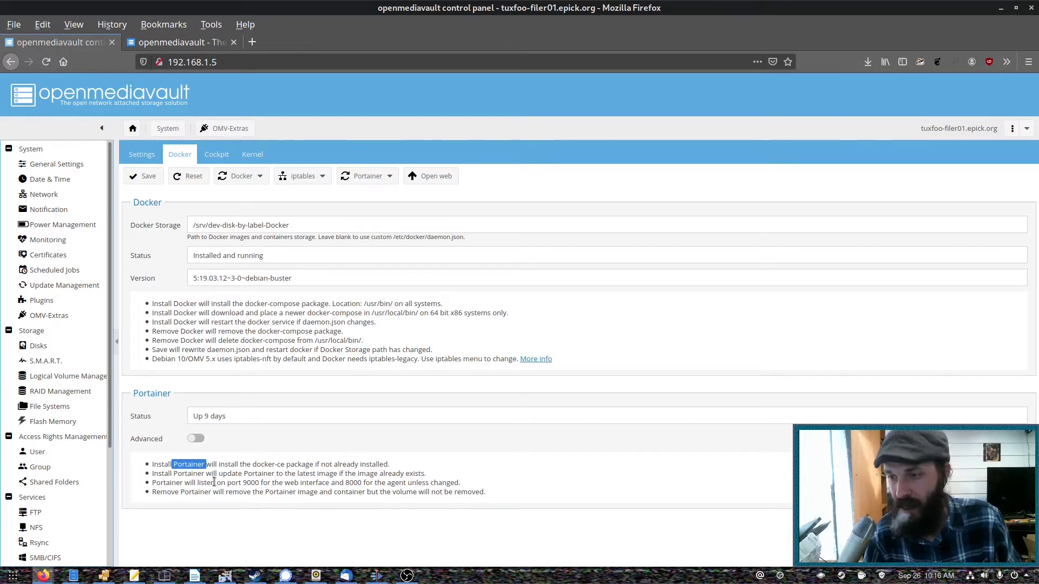
- View the /dev/sdb physical disk properties on the Disks page, then cancel without saving
left_click(38, 345)
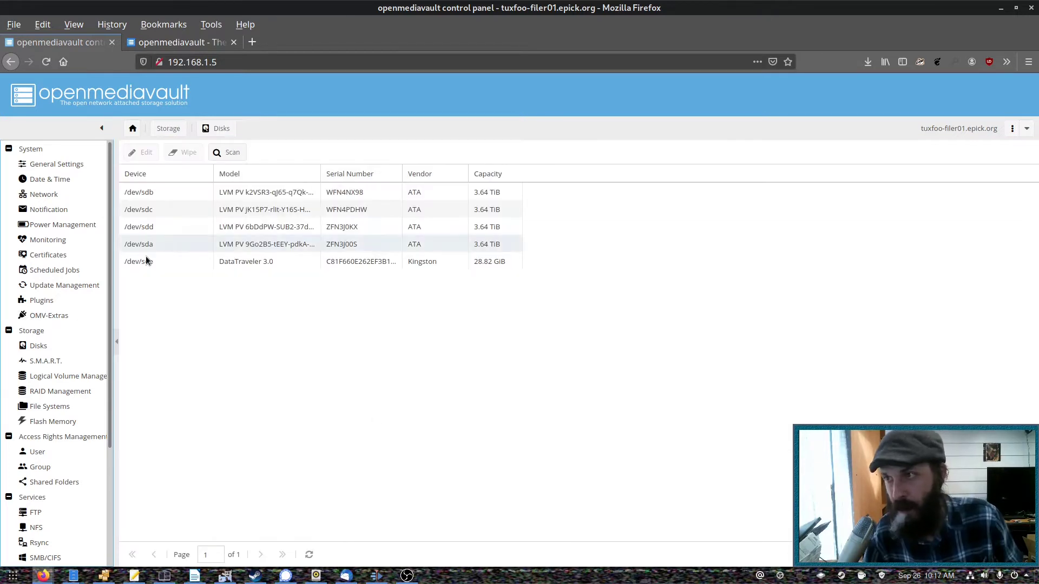
left_click(165, 191)
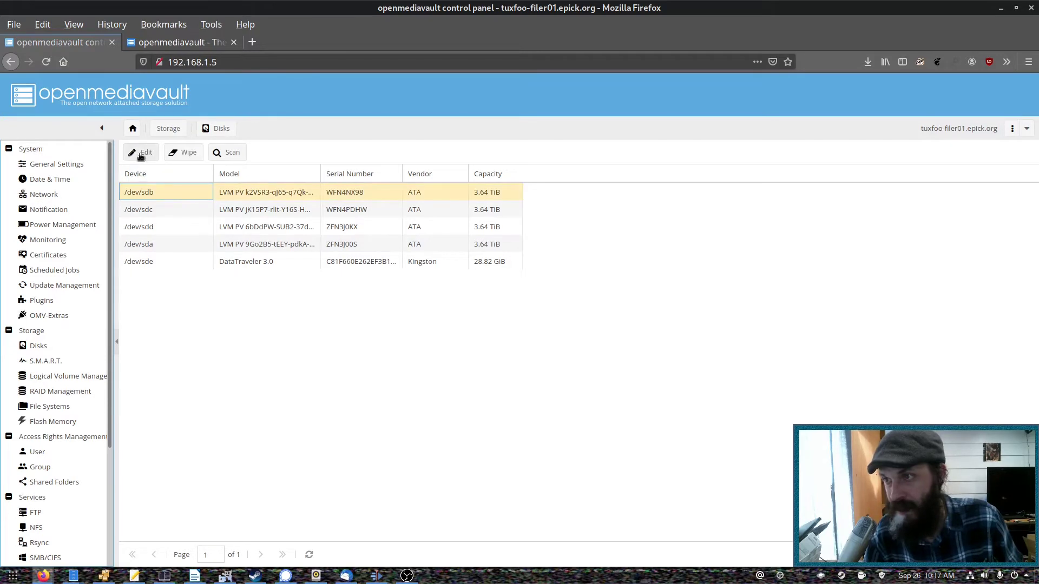
left_click(141, 152)
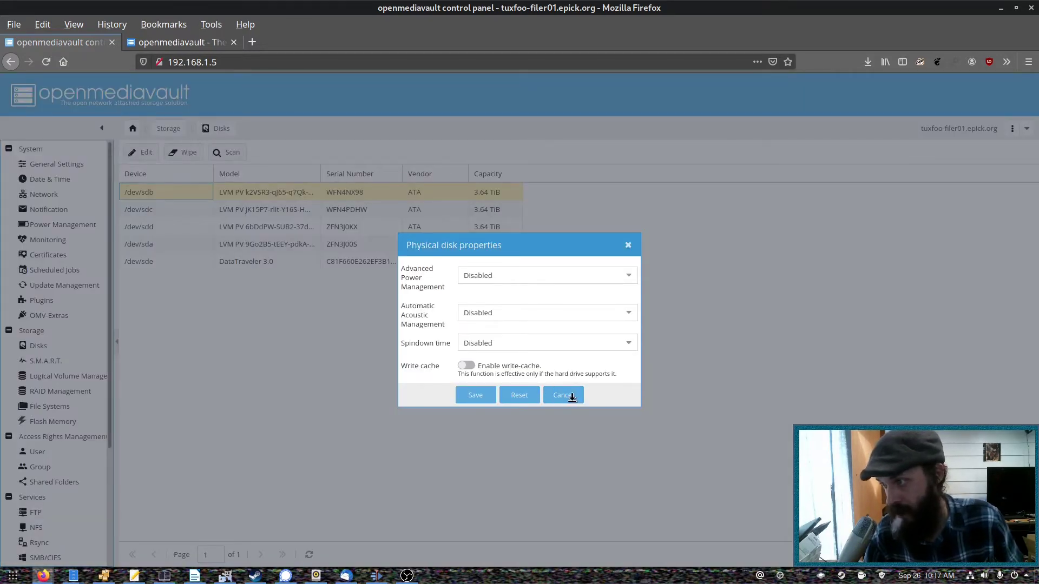
left_click(563, 395)
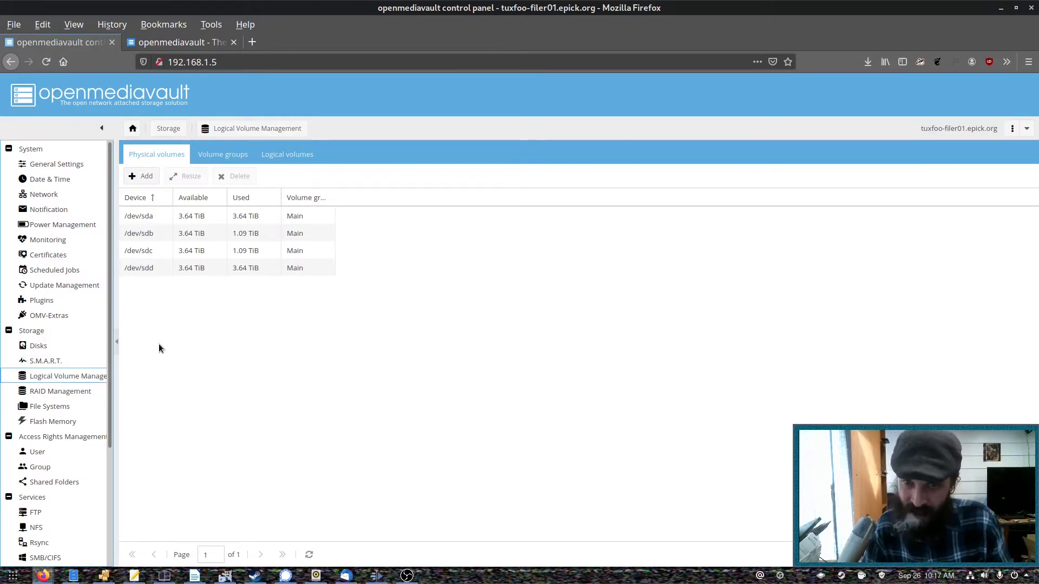
mouse_move(199, 173)
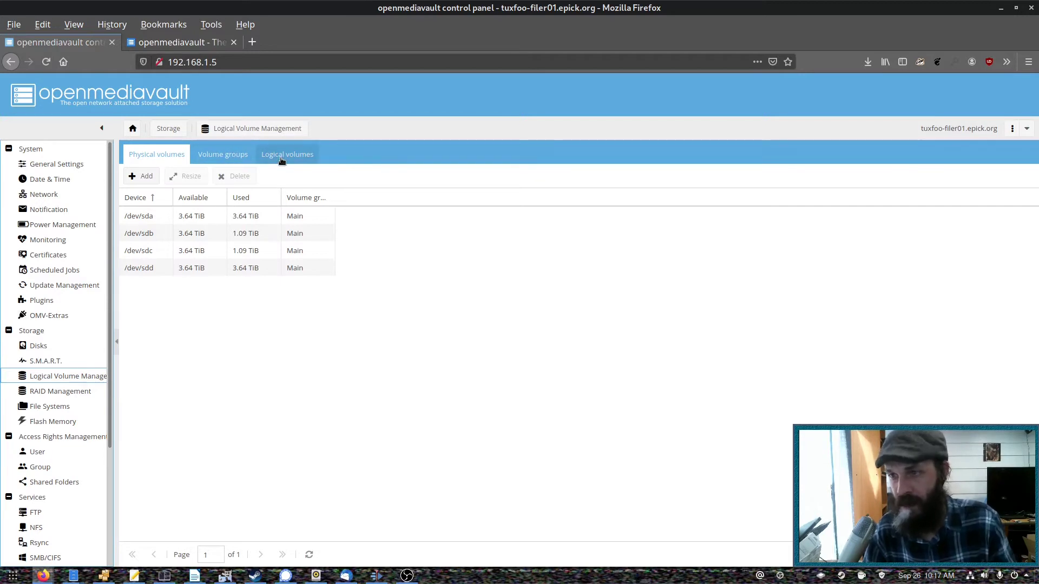
- Switch Logical Volume Management to the Logical volumes list of the Main group
left_click(286, 154)
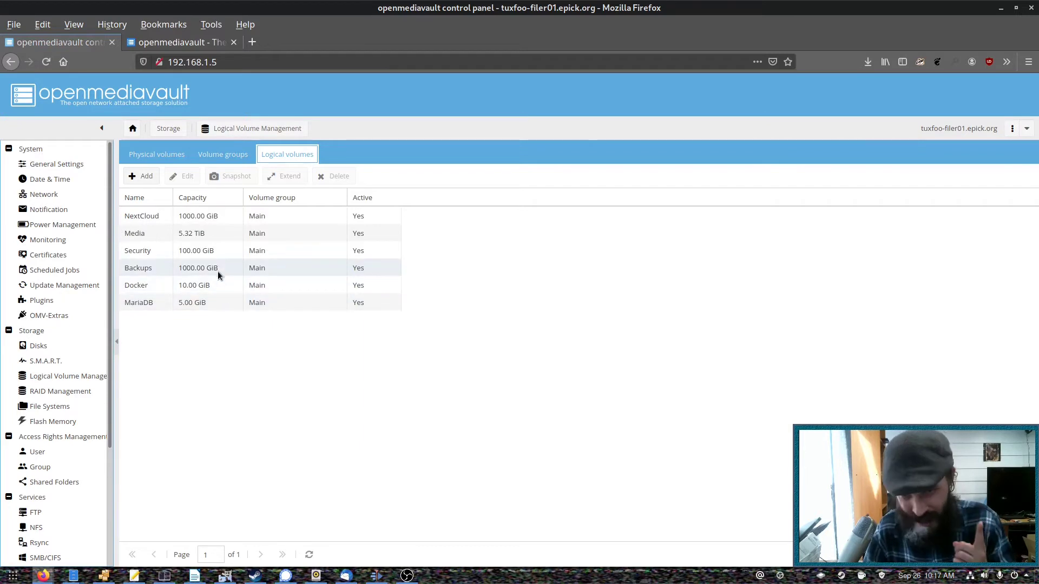
left_click(141, 176)
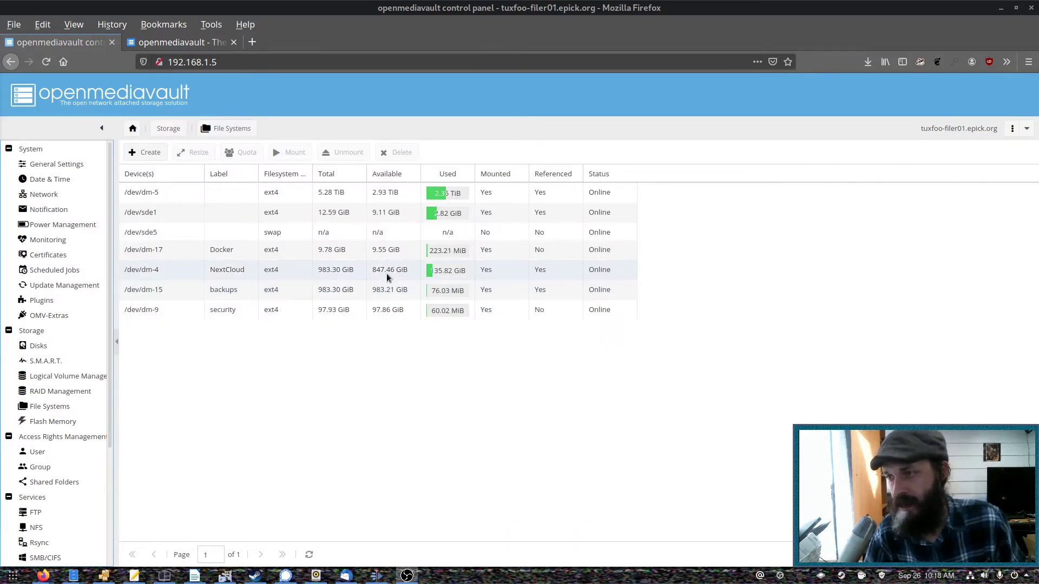
mouse_move(323, 264)
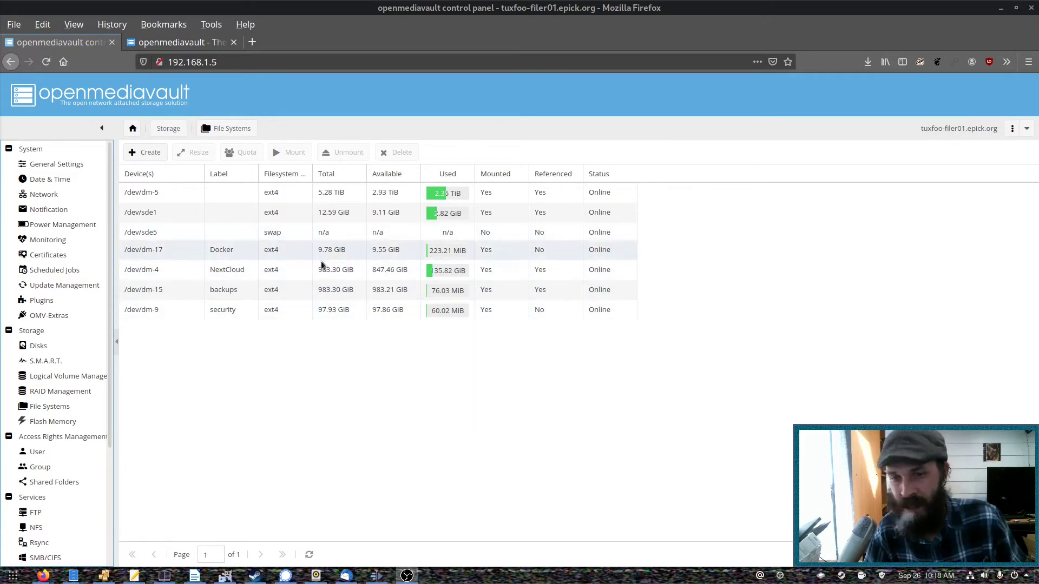
- Select the swap partition row in the File Systems list
left_click(271, 231)
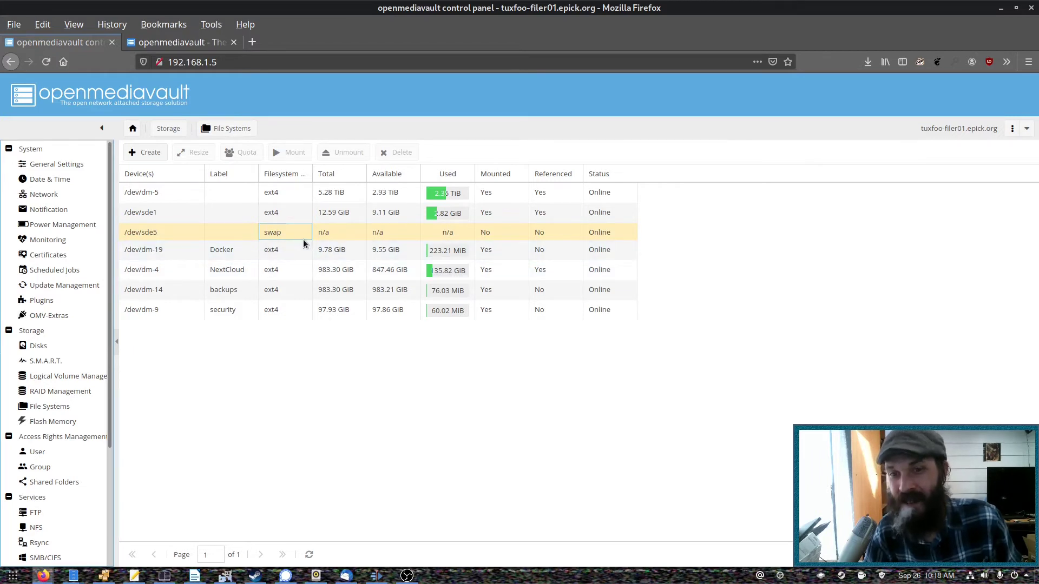
mouse_move(305, 231)
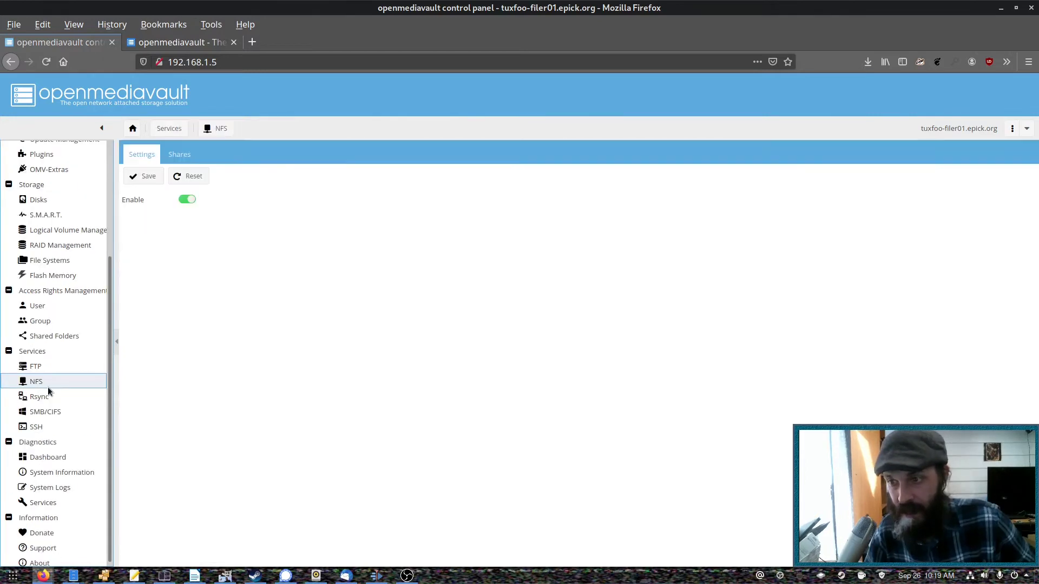
mouse_move(35, 365)
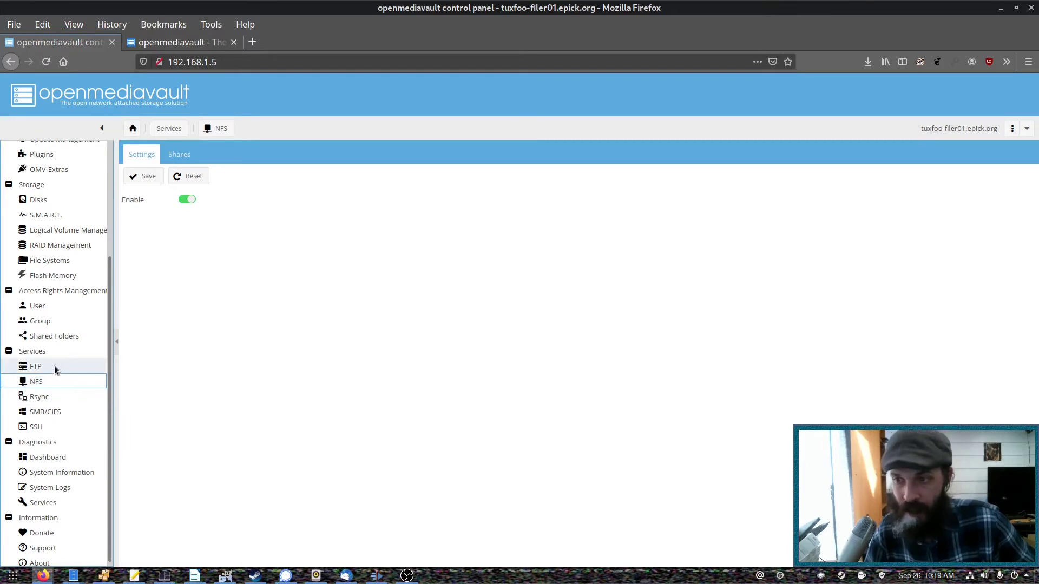
mouse_move(52, 396)
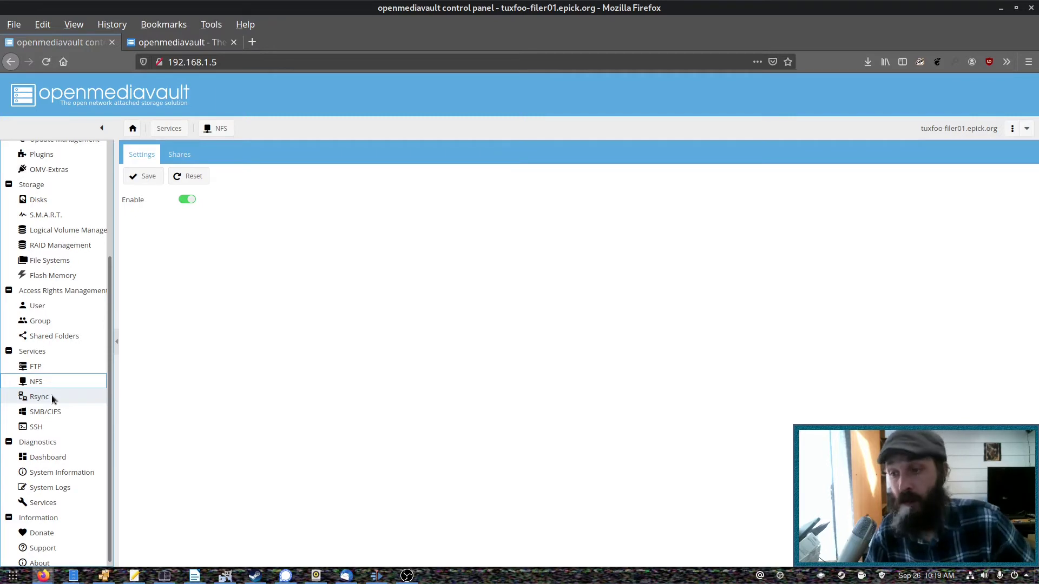
mouse_move(45, 411)
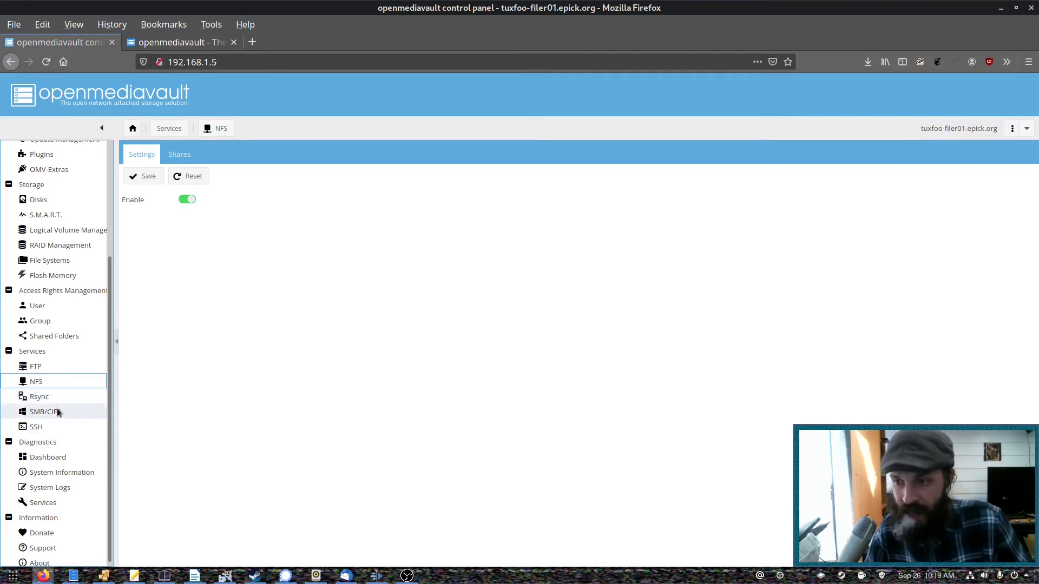
- Show the NFS Shares list exported to client 192.168.1.18
left_click(178, 154)
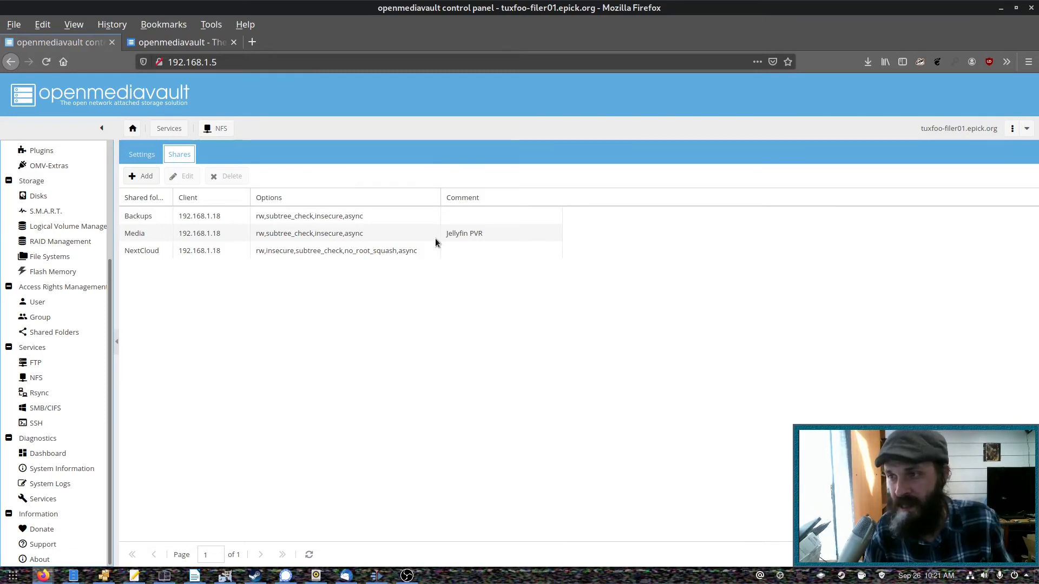
mouse_move(358, 368)
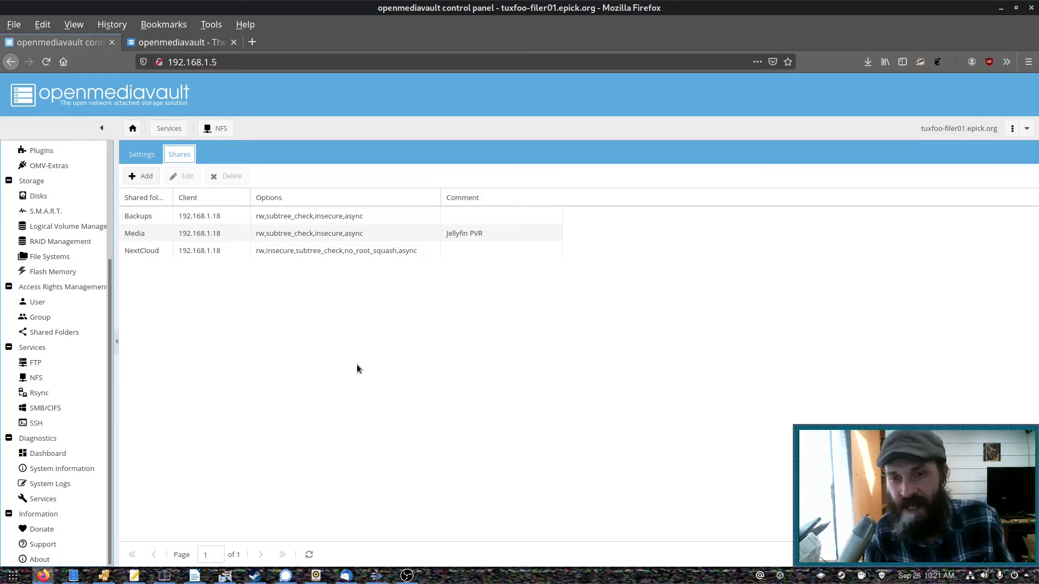